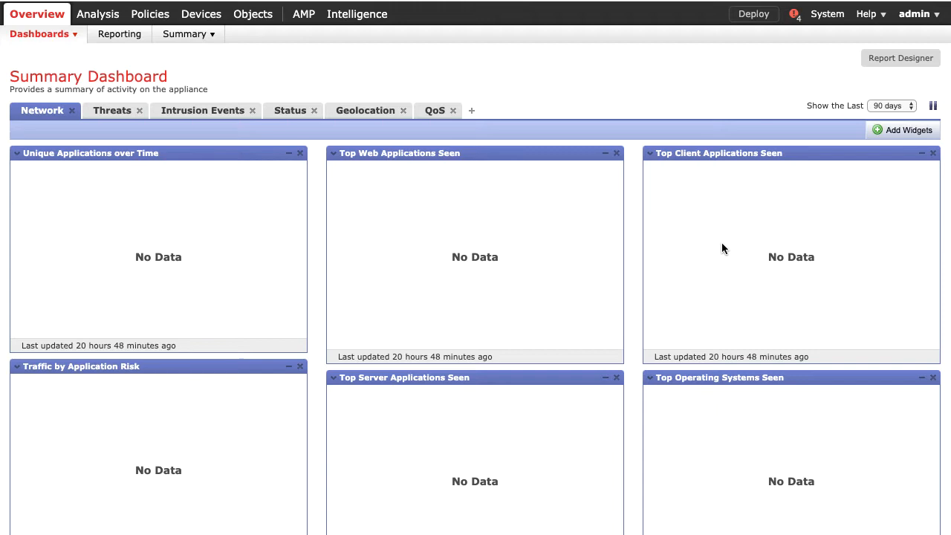
mouse_move(675, 244)
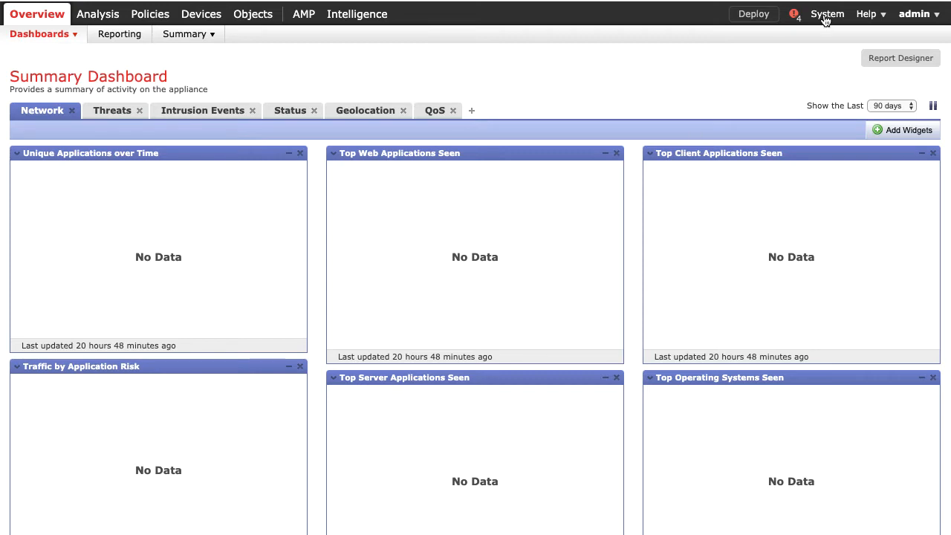
Step: Open the System menu to reach the Smart and Classic Licenses options
left_click(826, 13)
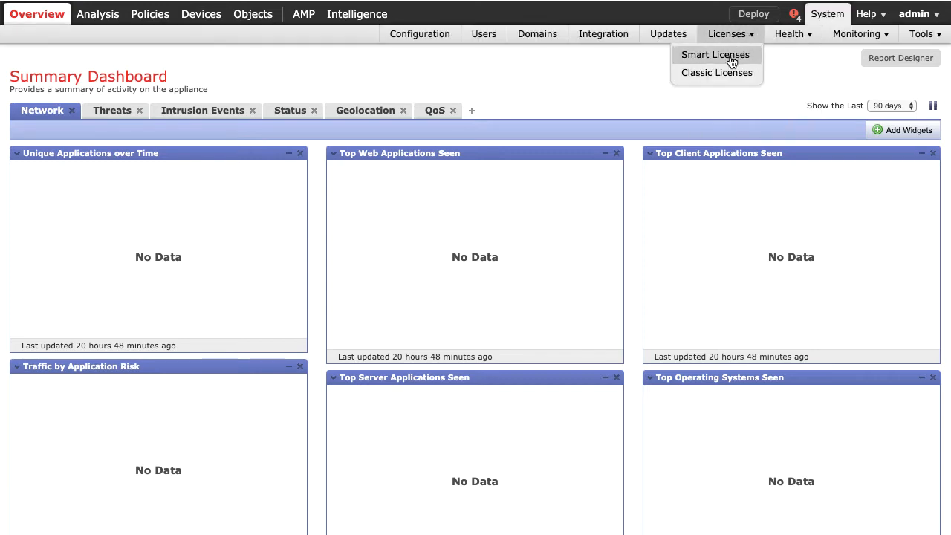
Step: View the Smart Licenses page showing the appliance authorized and registered
left_click(714, 54)
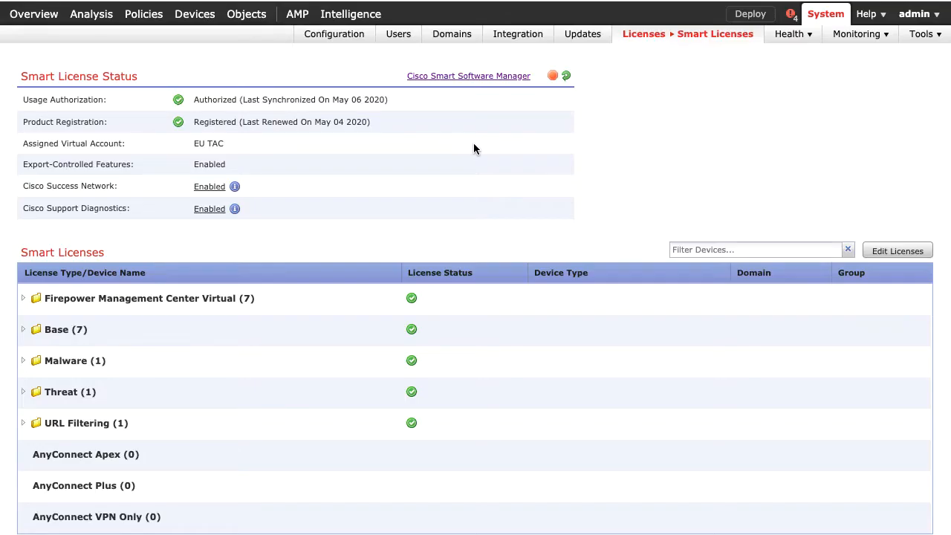
mouse_move(262, 80)
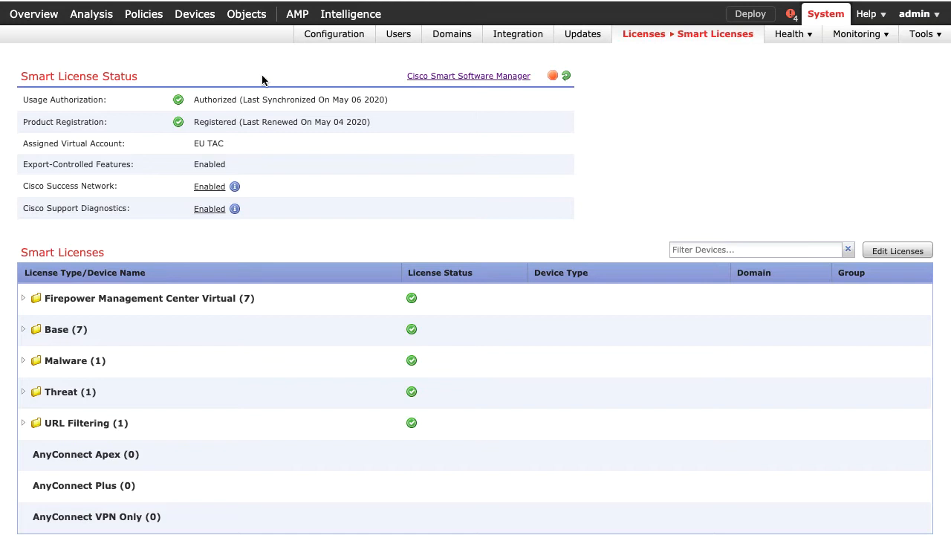
mouse_move(413, 101)
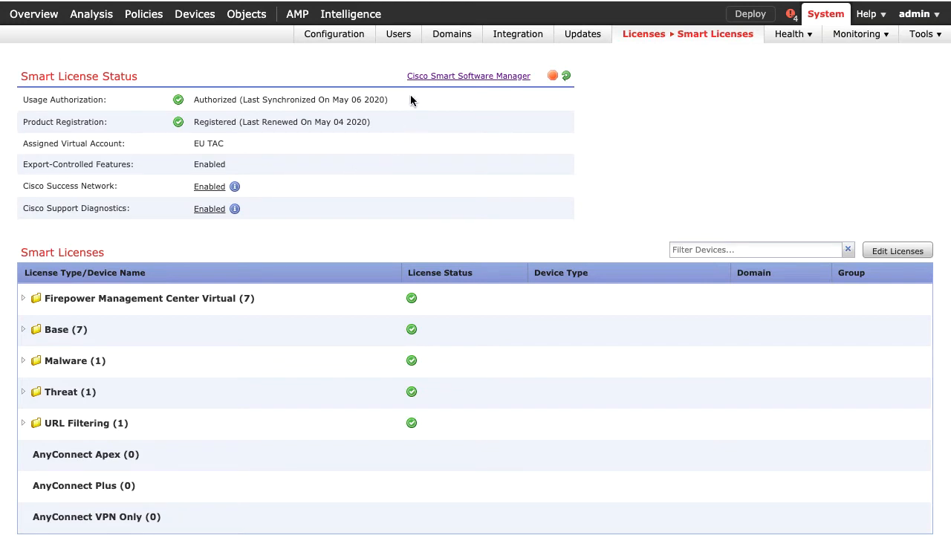
mouse_move(351, 122)
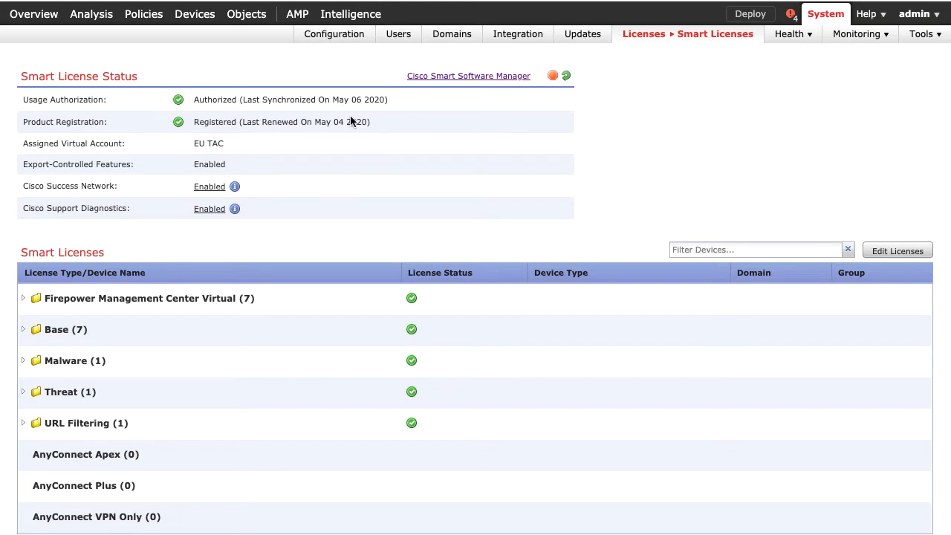
mouse_move(196, 156)
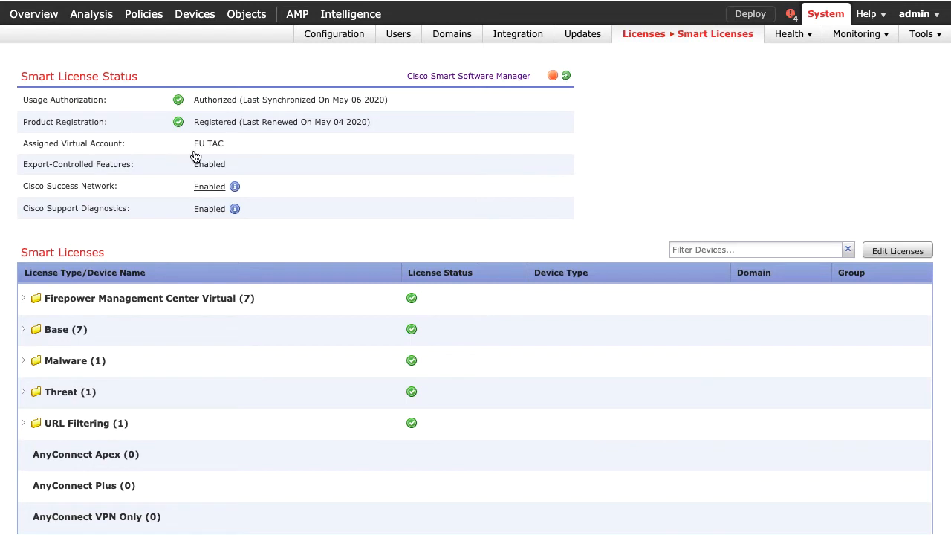
mouse_move(190, 158)
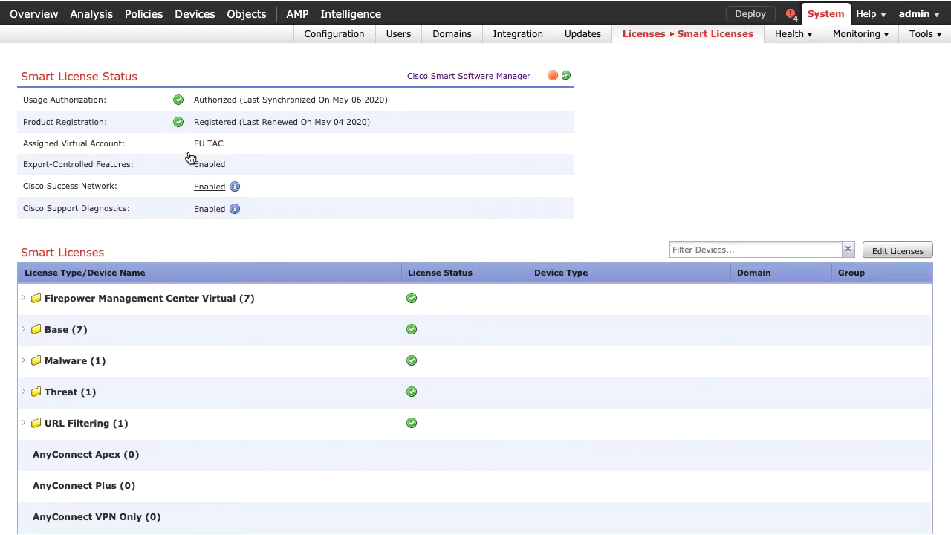
mouse_move(517, 33)
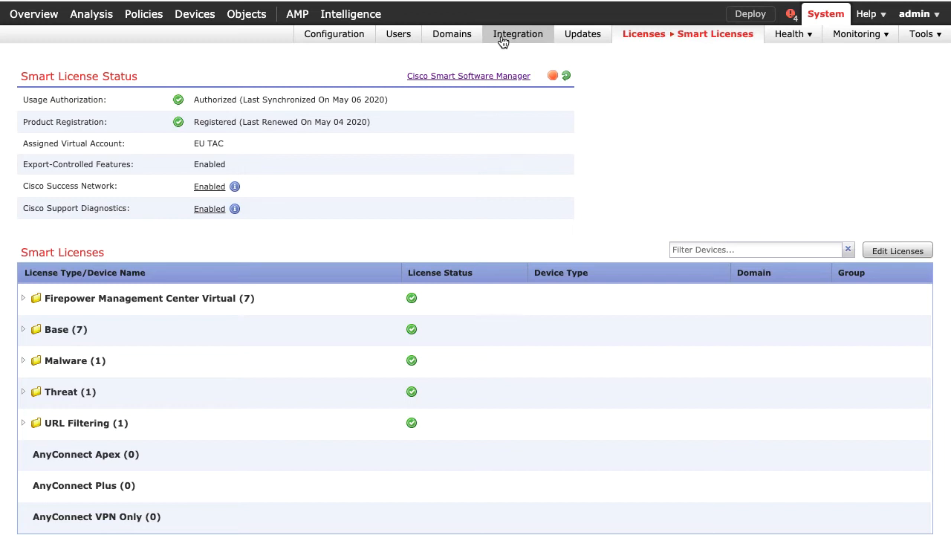
Step: Enable Cisco Cloud Event Configuration under Integration > Cloud Services and follow the 'here' link to the web portal
left_click(517, 33)
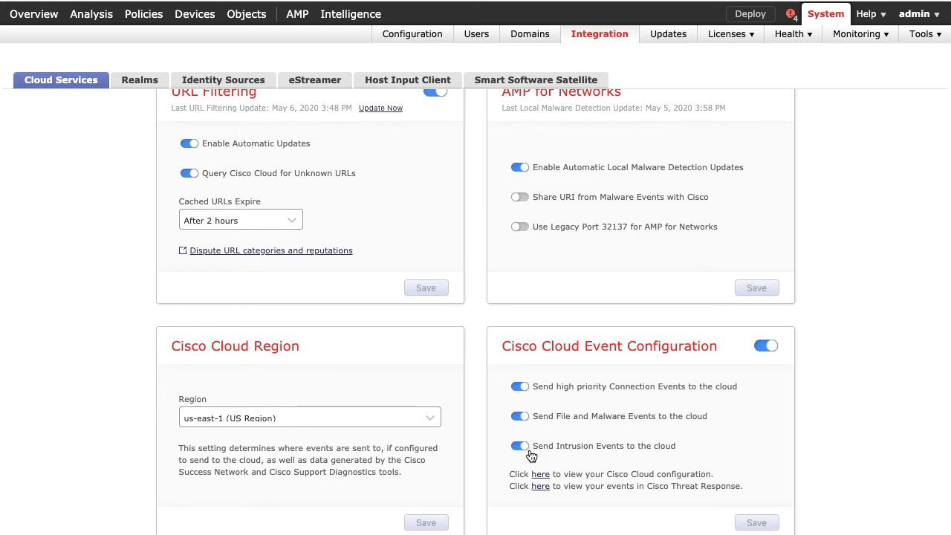
mouse_move(541, 476)
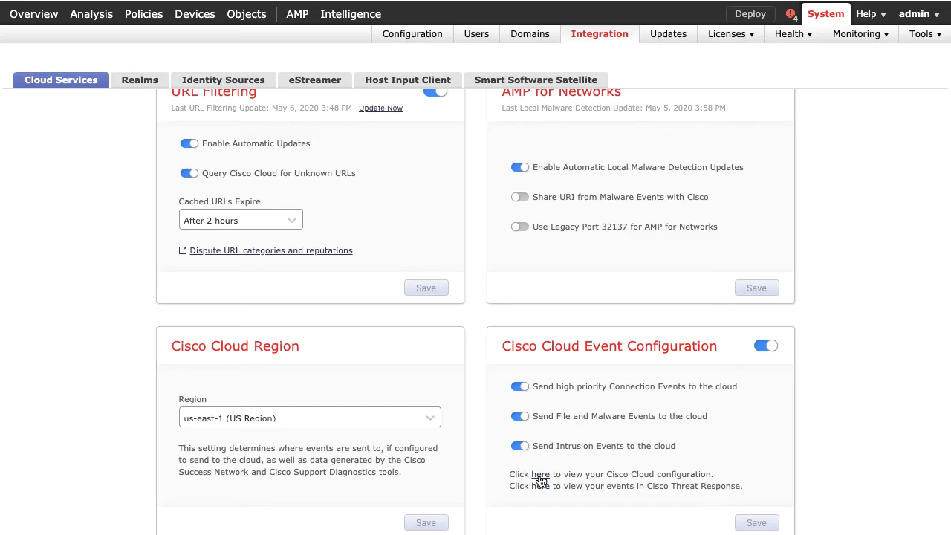
left_click(539, 474)
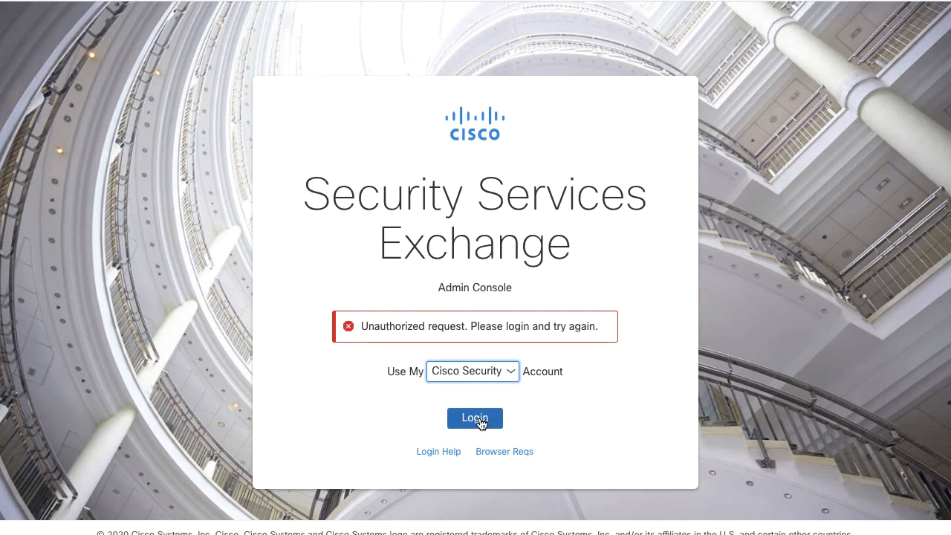
Step: Sign in to Security Services Exchange with the Cisco Security account to reach the Devices list
left_click(475, 418)
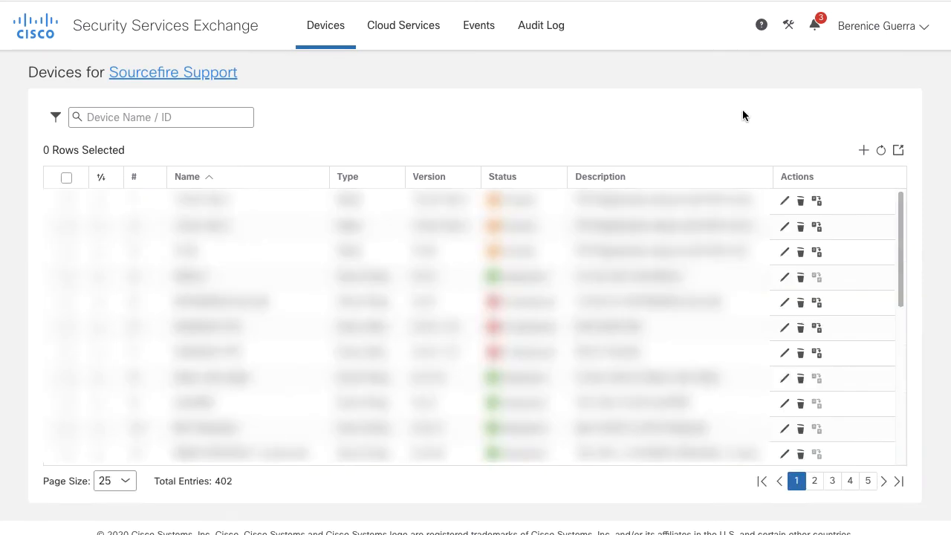
mouse_move(805, 35)
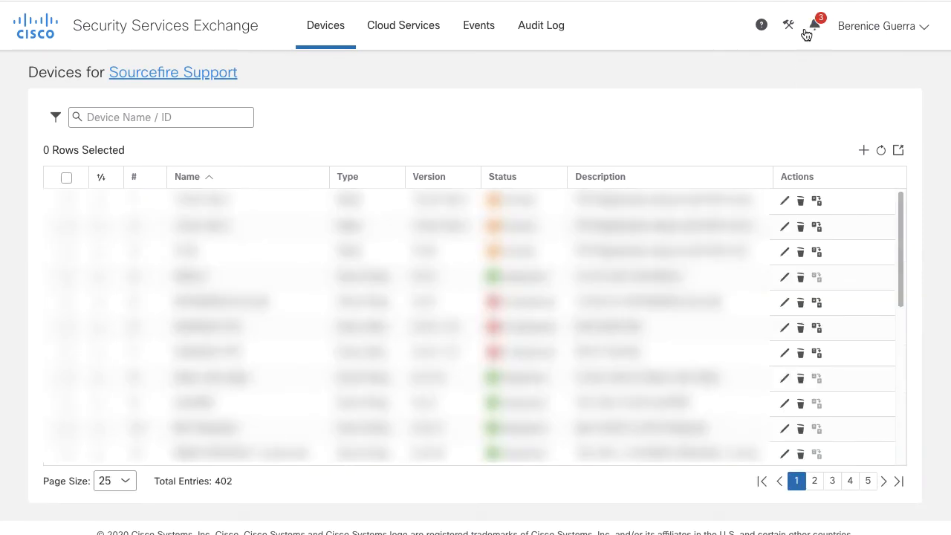
left_click(788, 24)
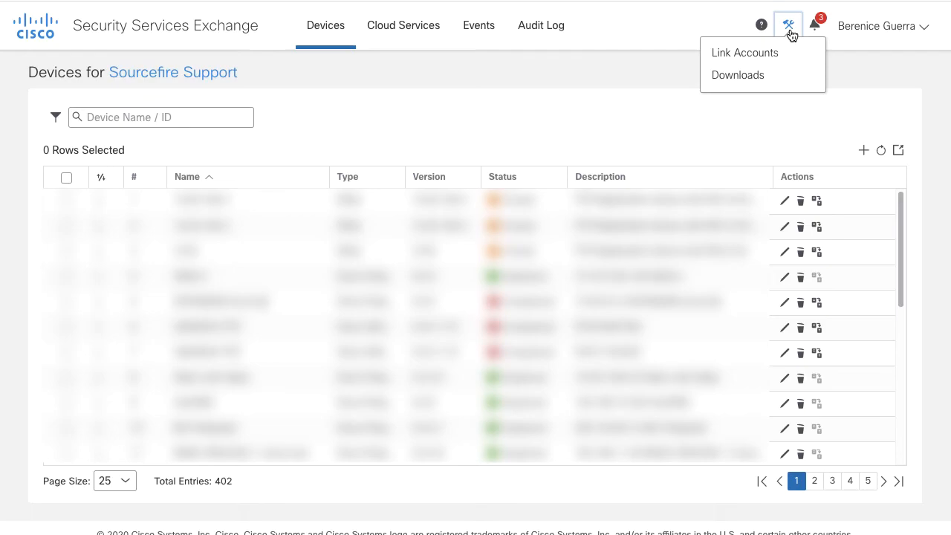
left_click(743, 52)
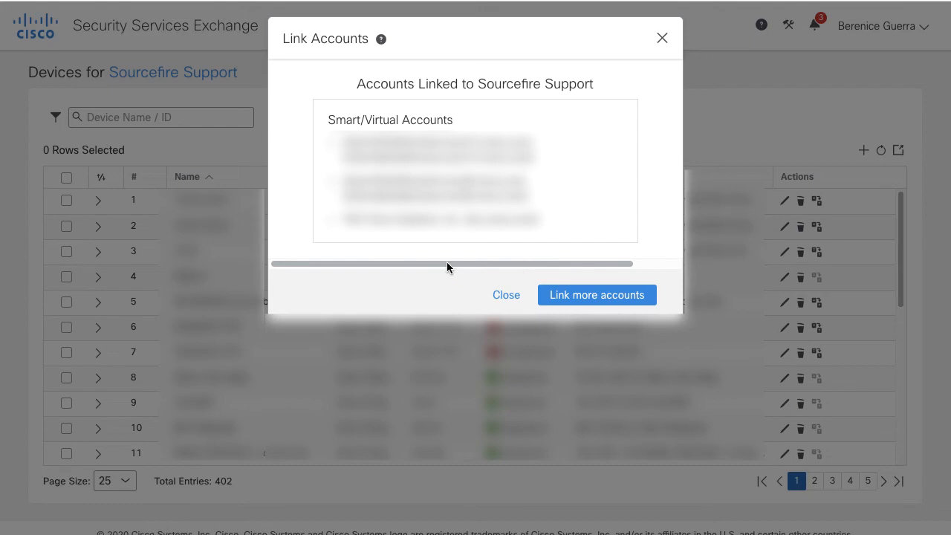
left_click(505, 294)
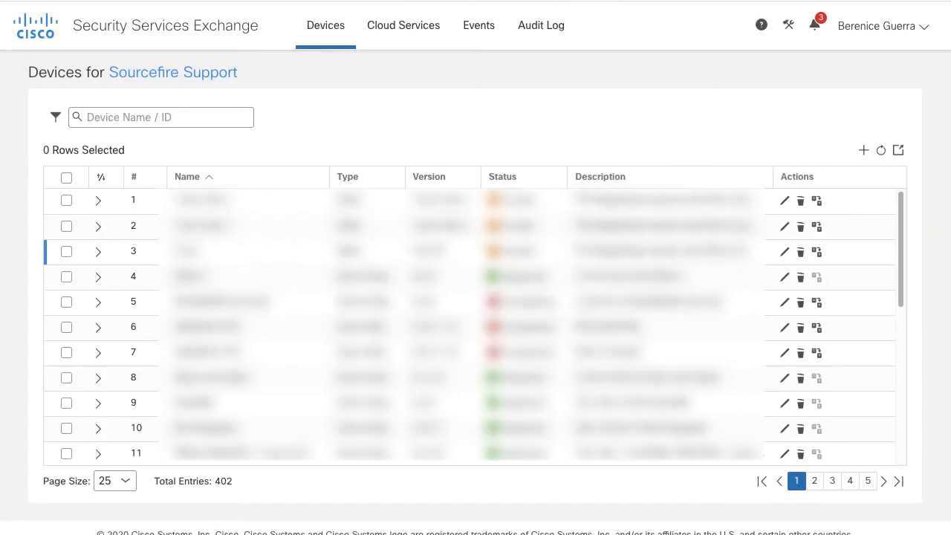
Step: Filter devices by 'BH-Fire' and expand the BH-Firepower row, listed as Registered
type("B")
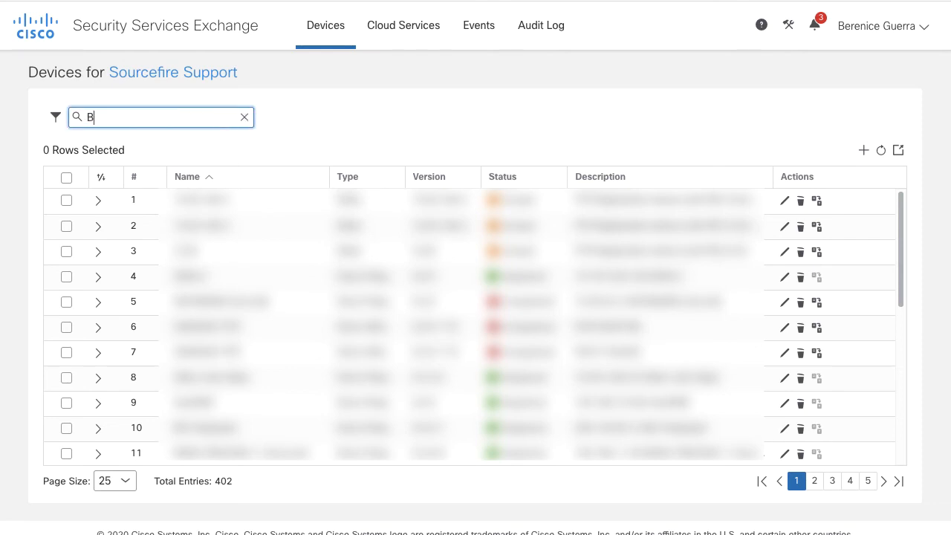
type("H-Firepower")
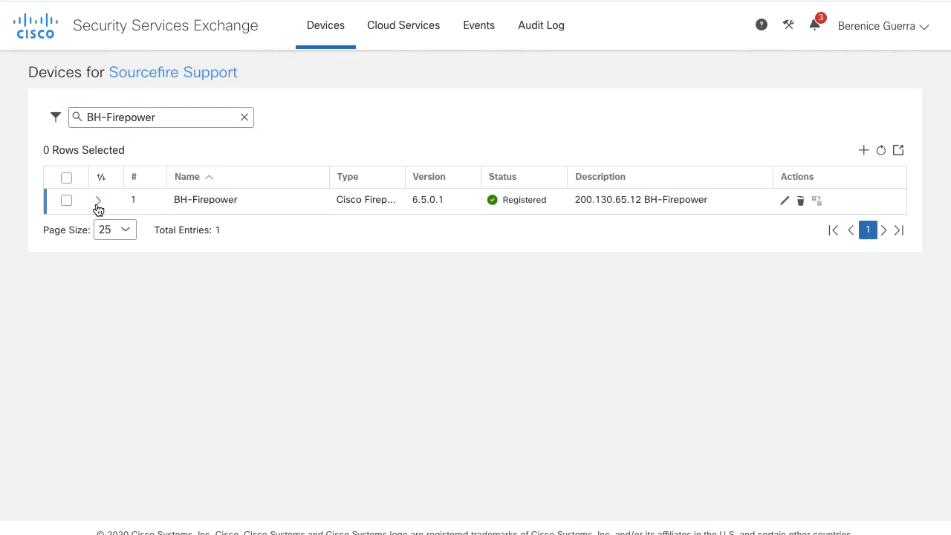
left_click(98, 199)
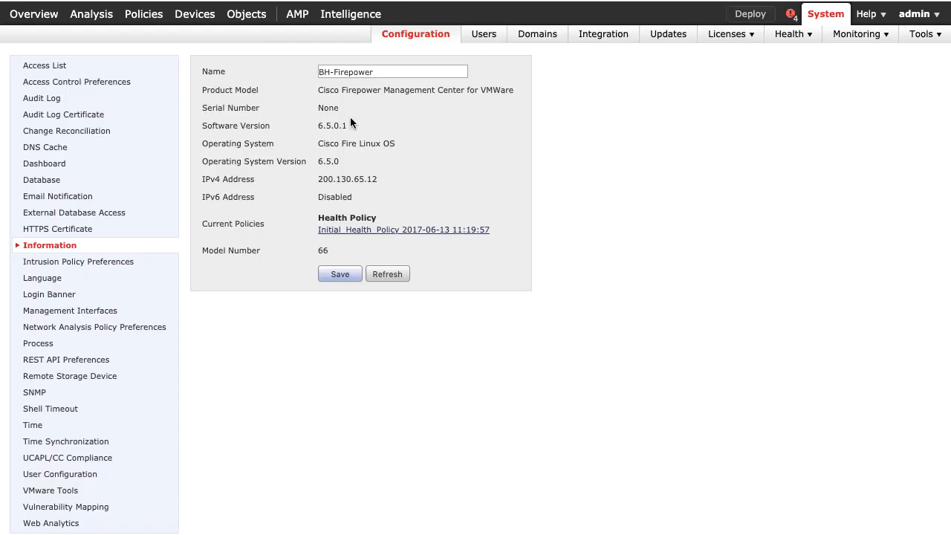
mouse_move(352, 193)
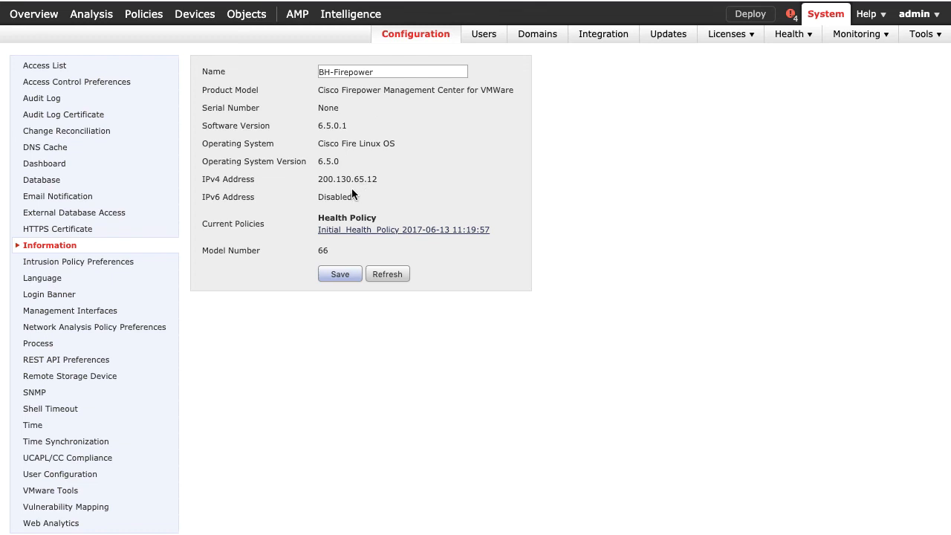
mouse_move(425, 151)
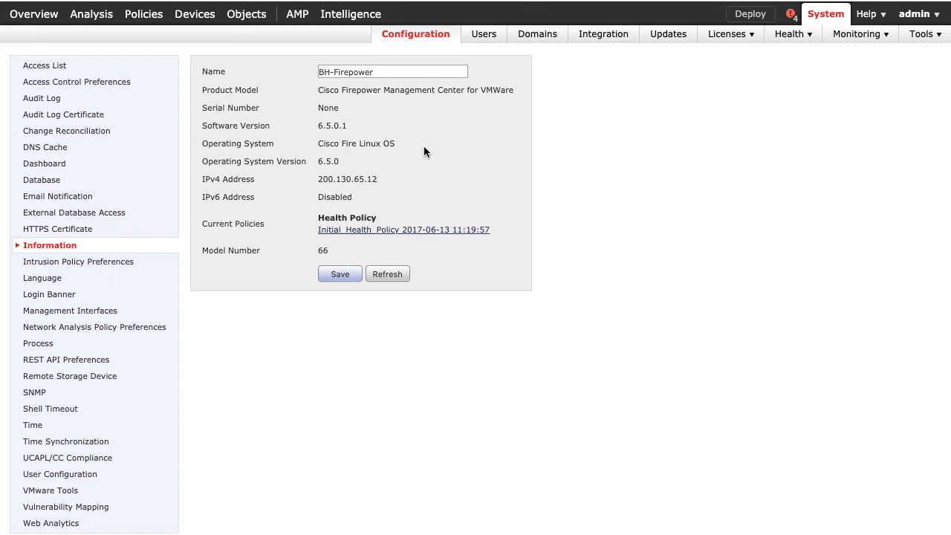